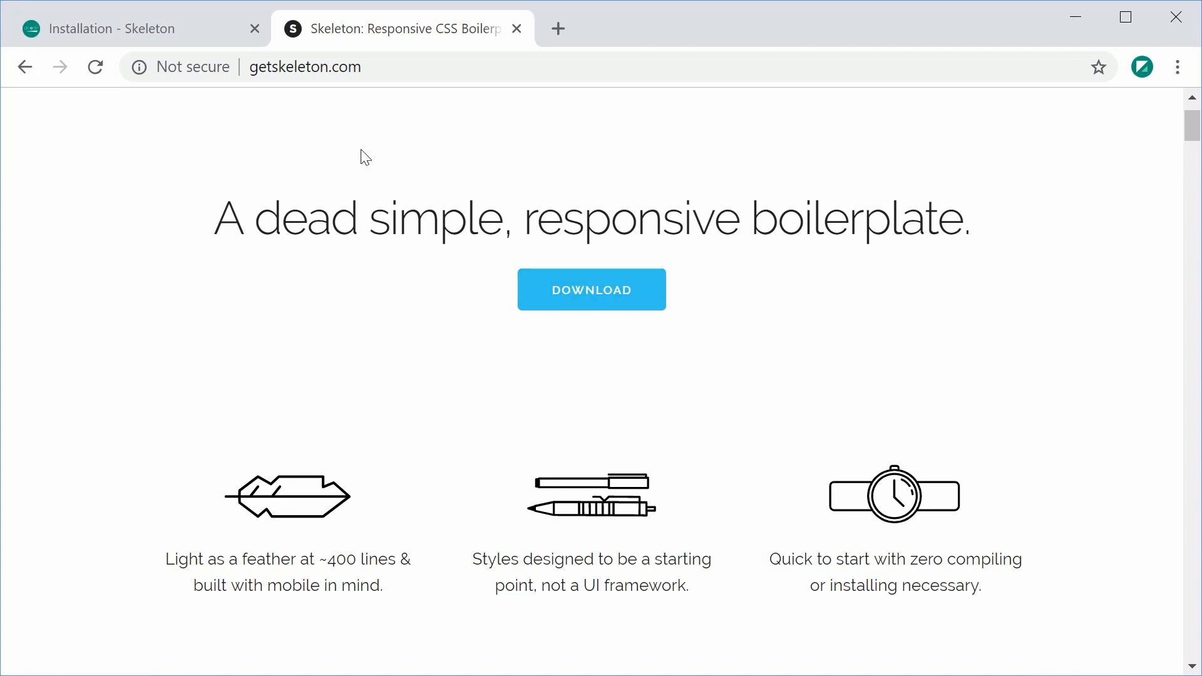
Download Skeleton-2.0.4.zip from the getskeleton.com DOWNLOAD button.
left_click(591, 289)
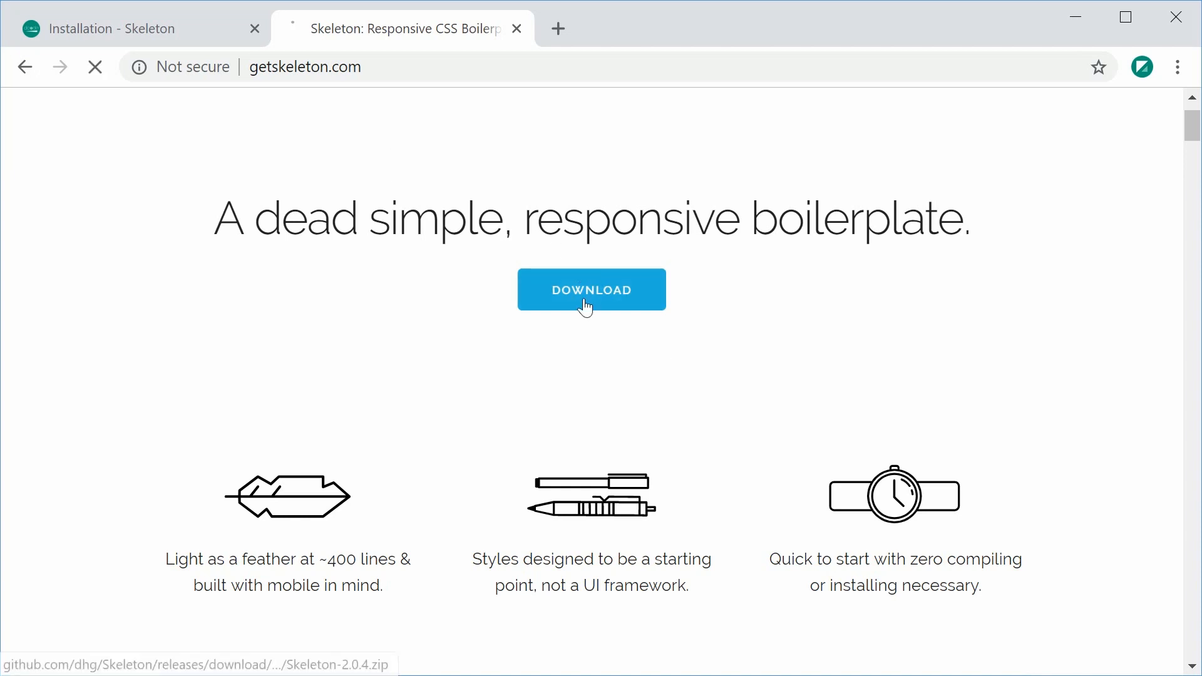
left_click(591, 290)
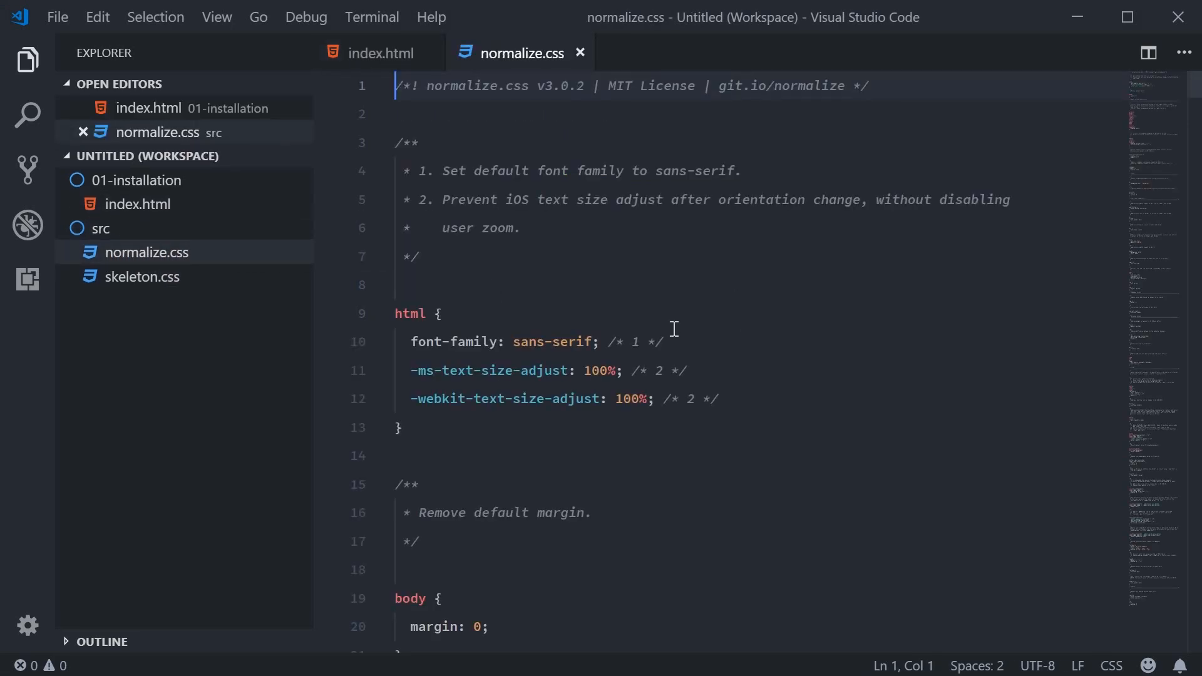
mouse_move(580, 292)
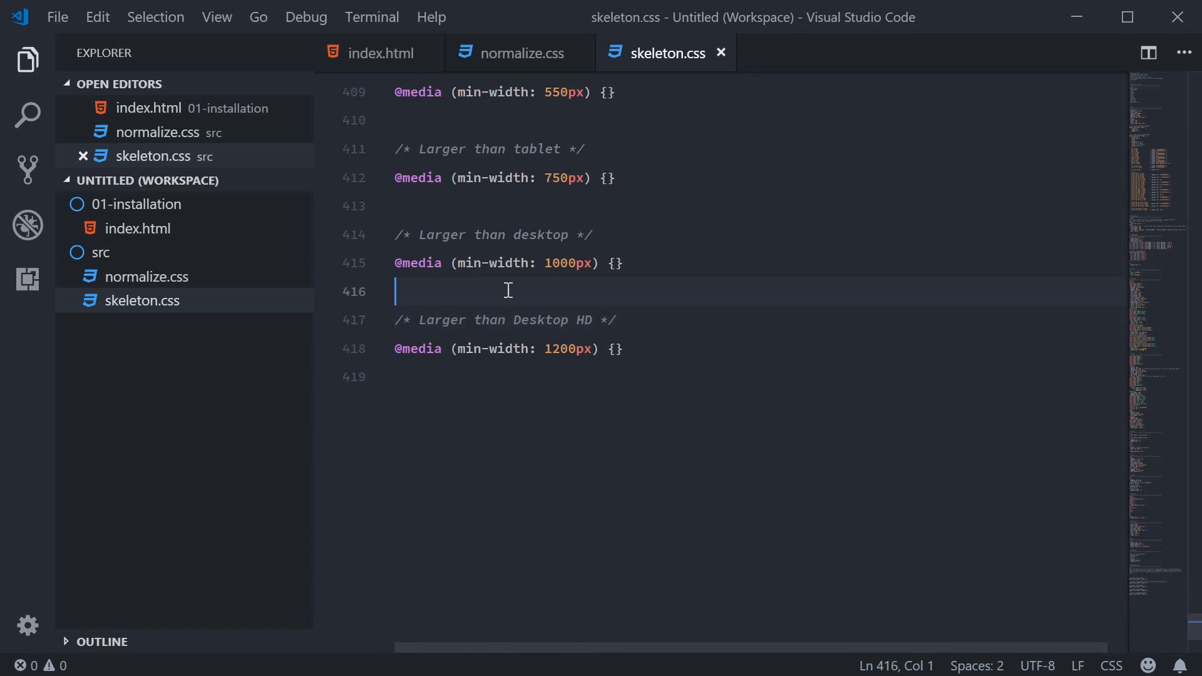
Finish reviewing skeleton.css and return to index.html.
scroll("up", 3)
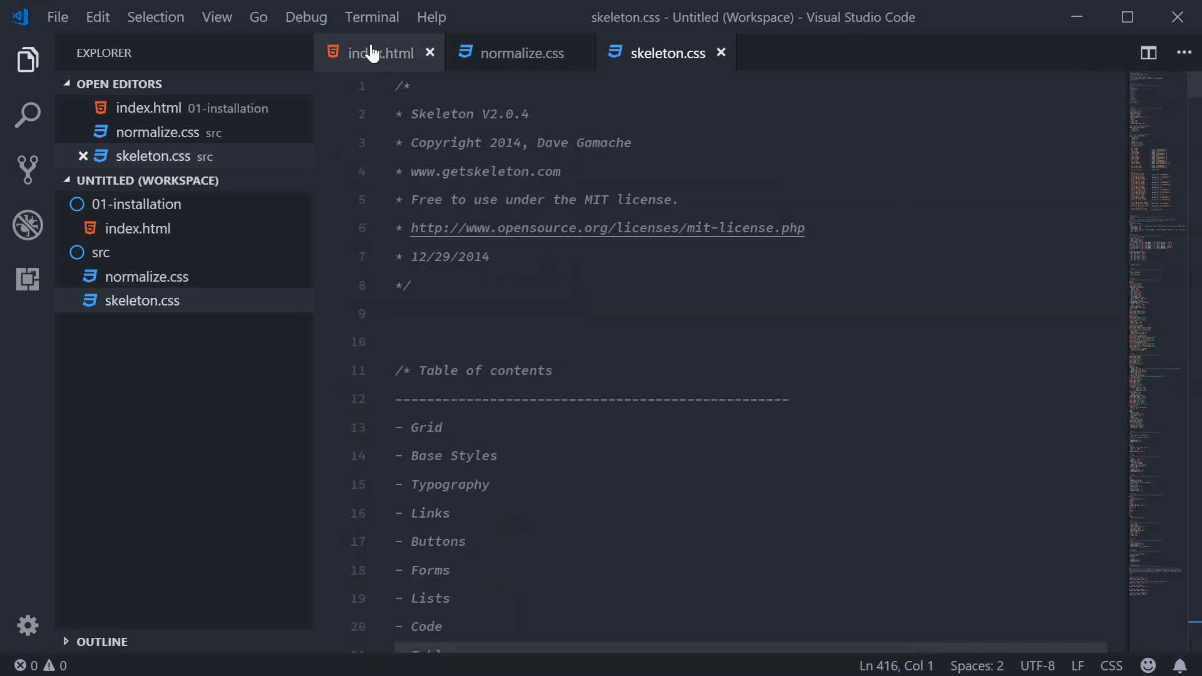
left_click(378, 53)
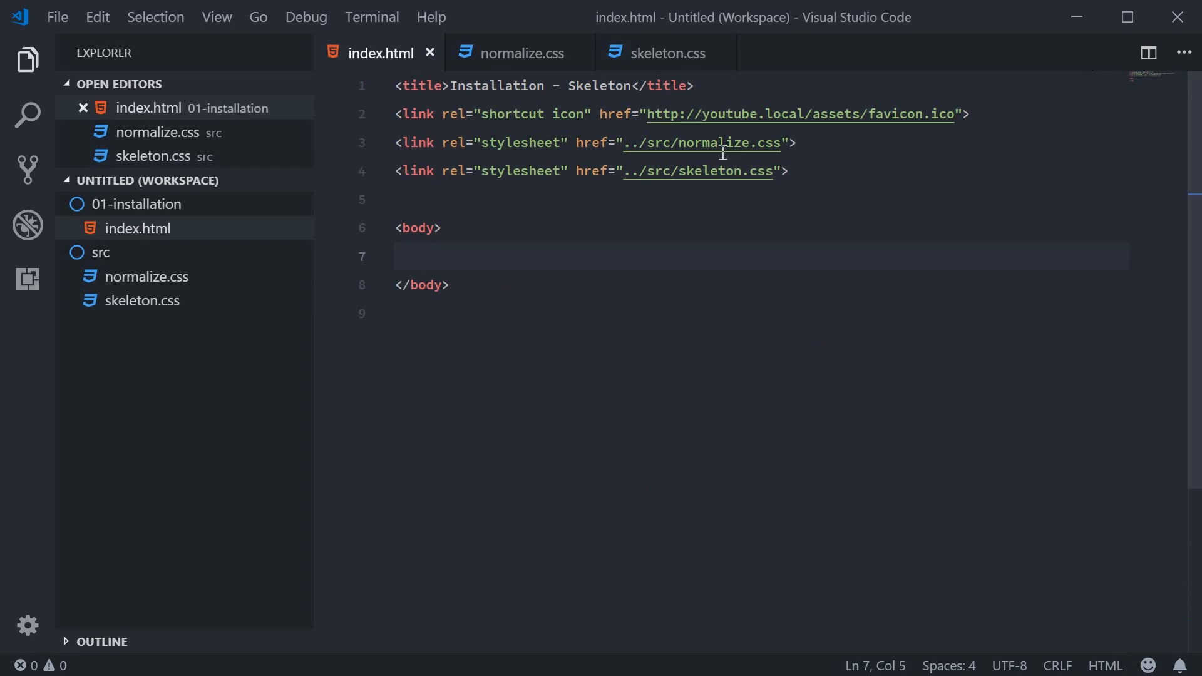
left_click(800, 142)
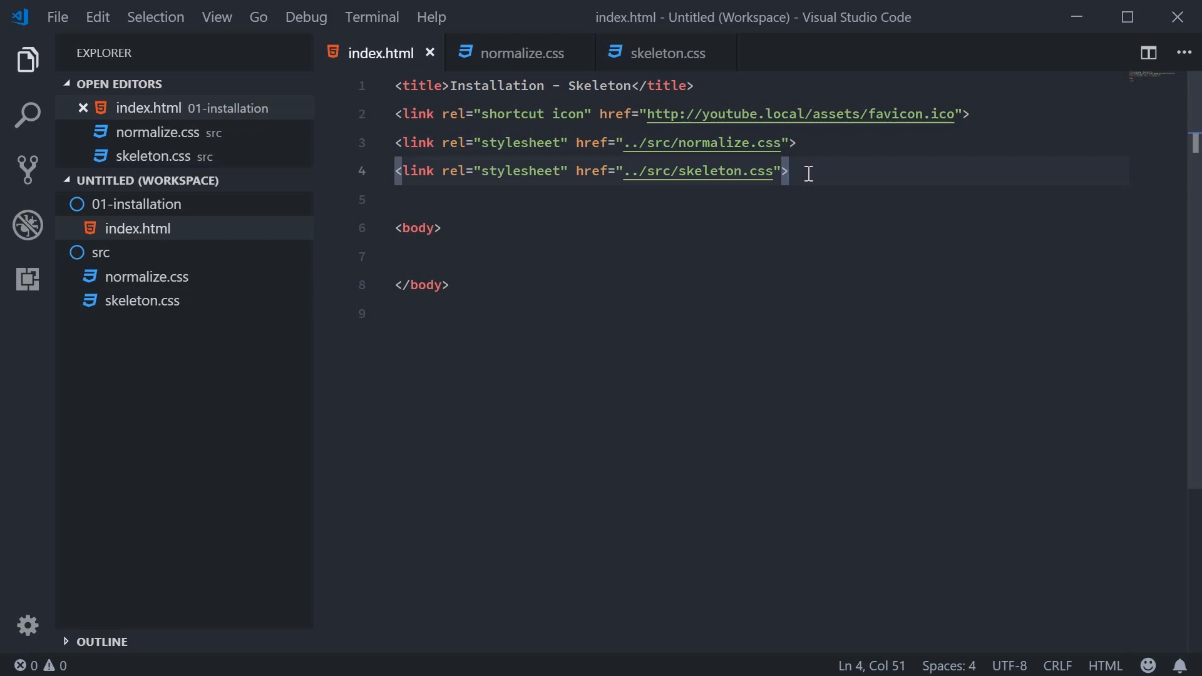
mouse_move(873, 179)
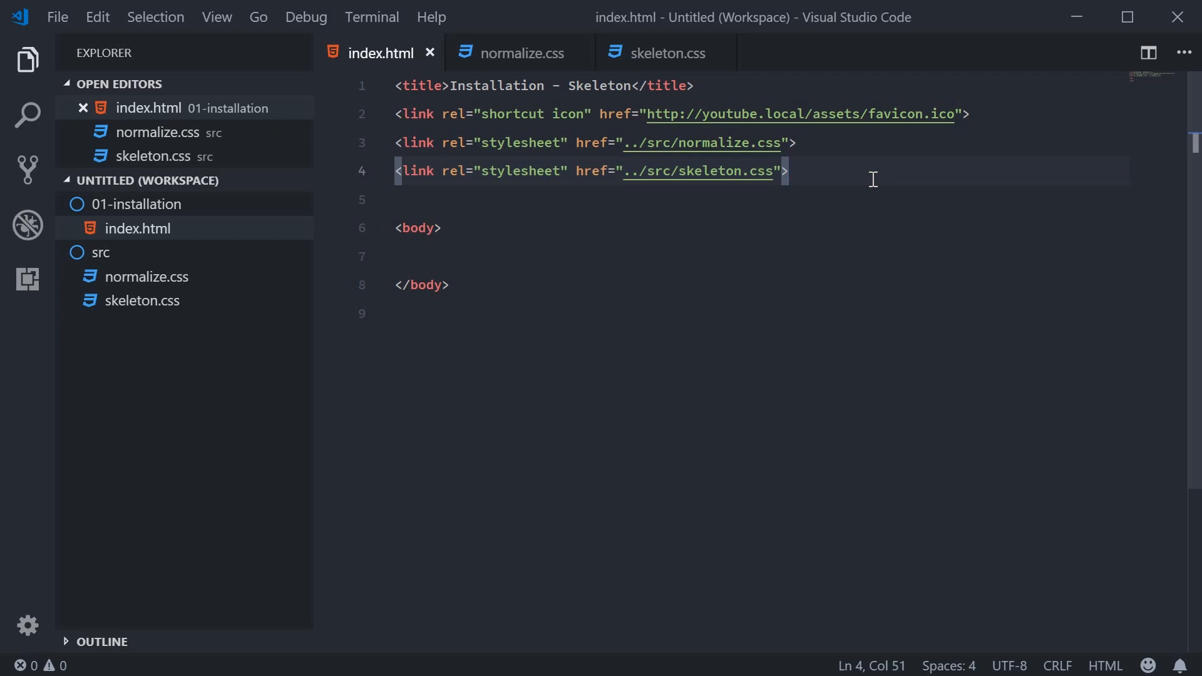
Add <div class="container"> holding lorem ipsum text inside <body> and save index.html.
left_click(538, 256)
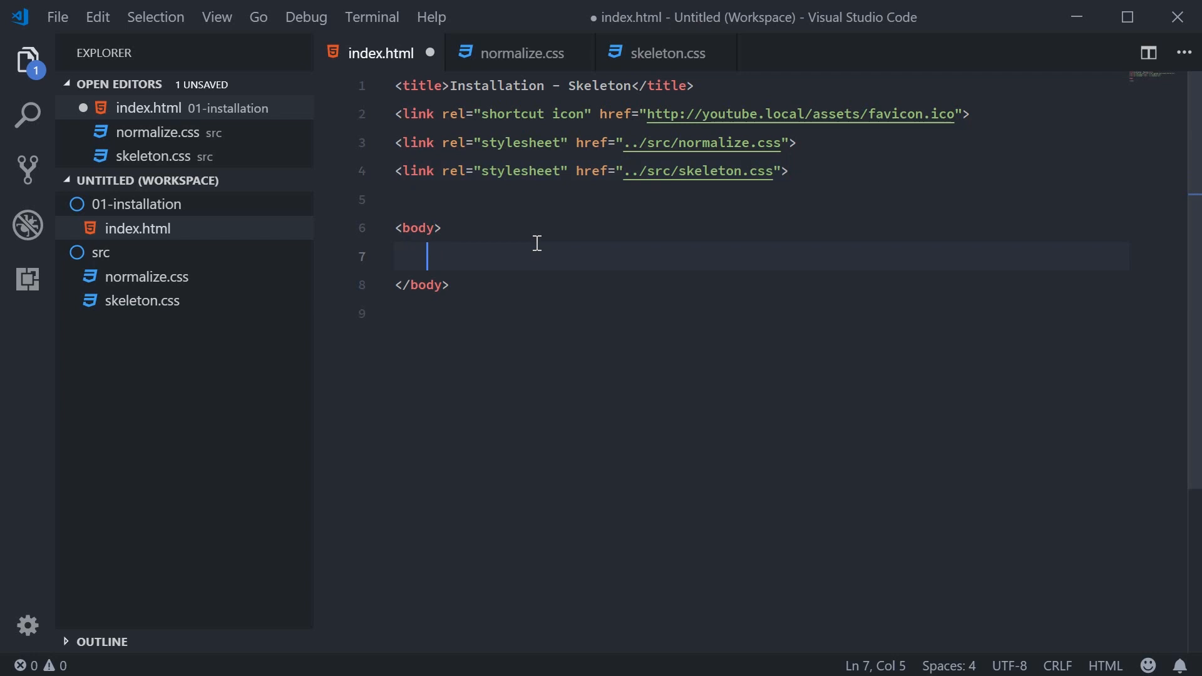
type("<div class=\"container\">")
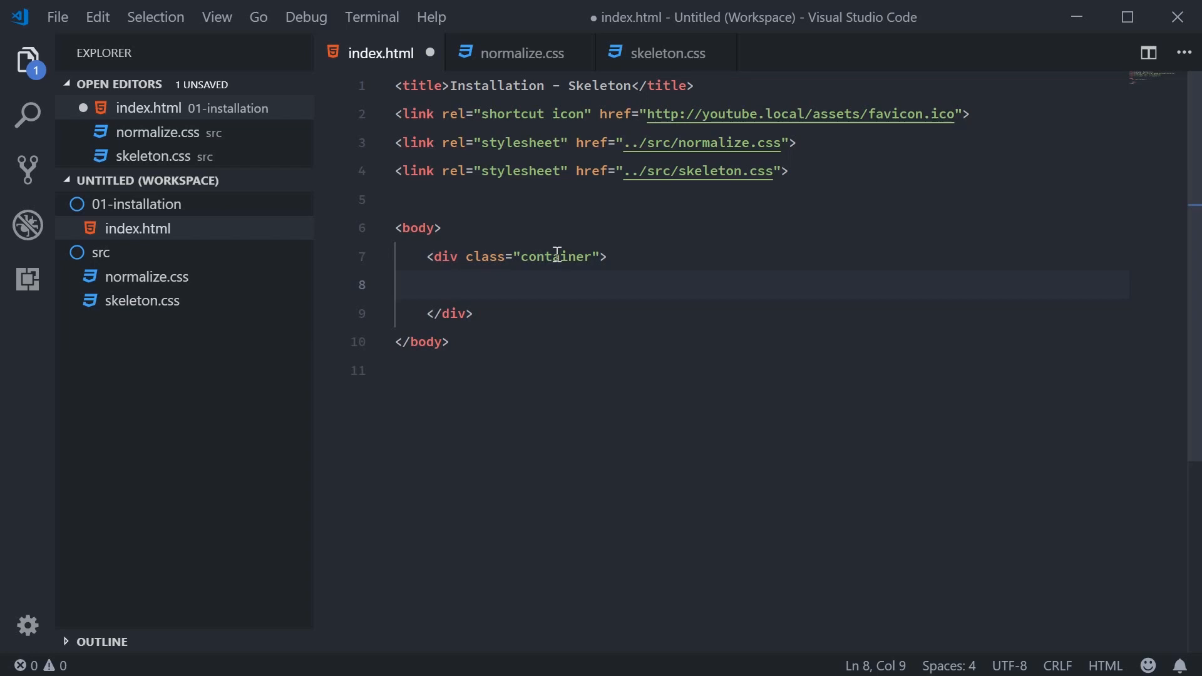
double_click(555, 255)
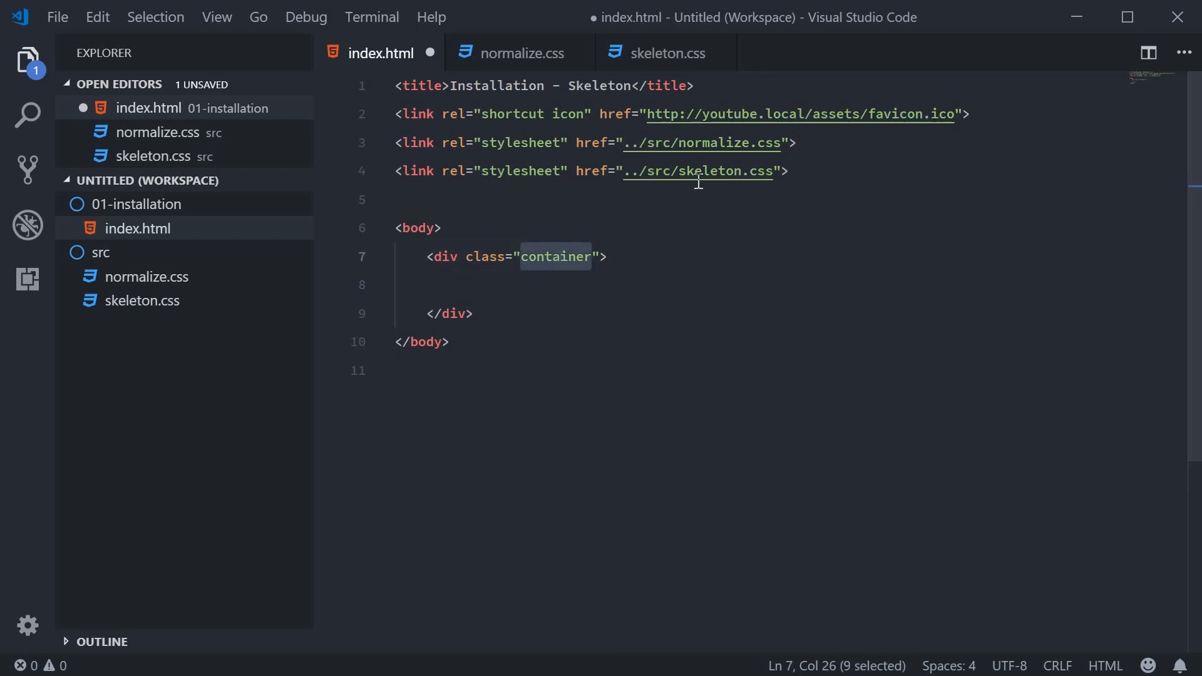
left_click(556, 284)
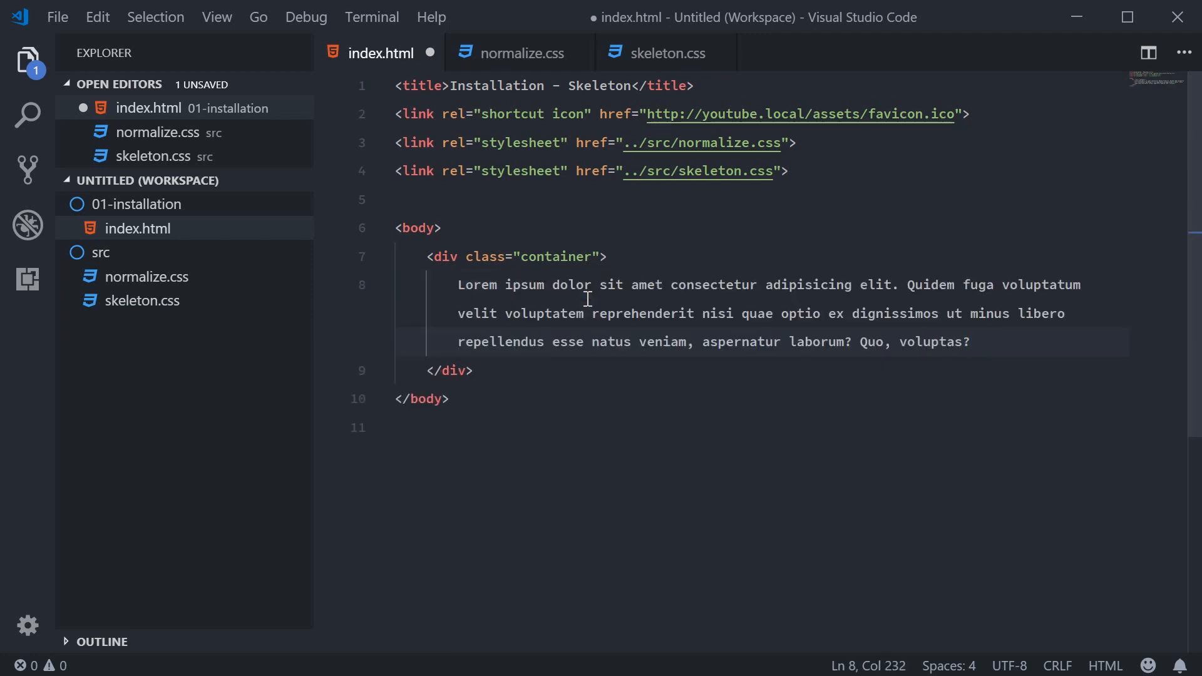
key("ctrl+s")
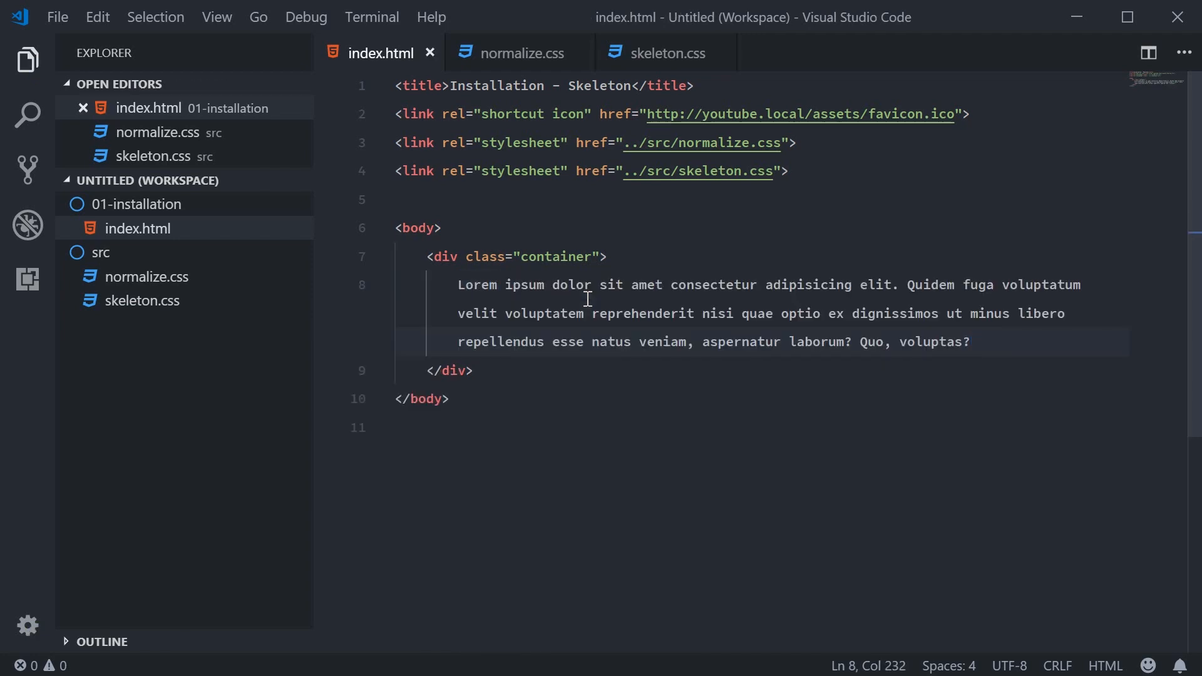
left_click(590, 290)
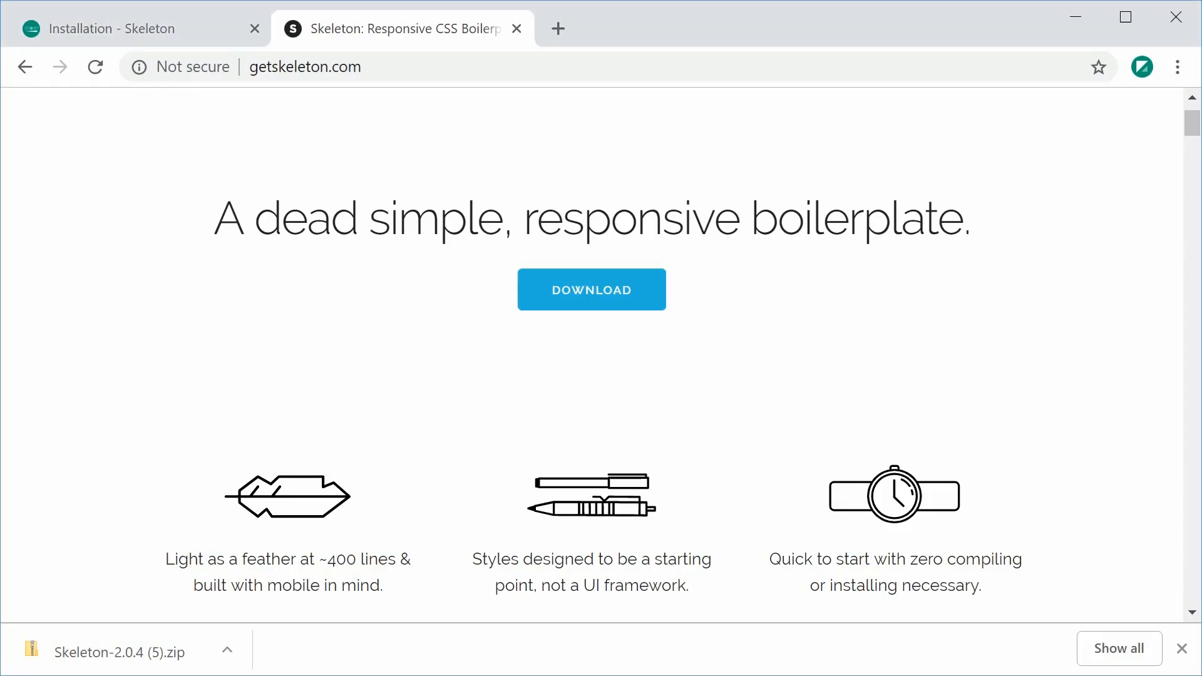
Scroll getskeleton.com down to the 12-column Grid demonstration in Chrome.
left_click(115, 29)
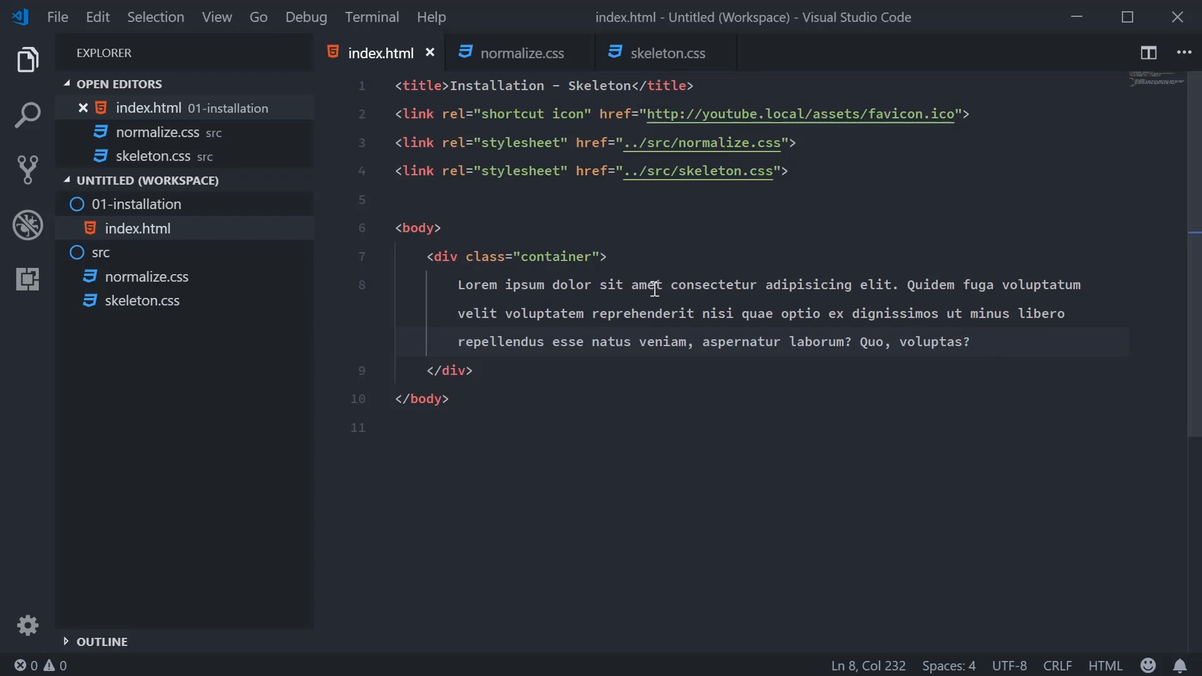
mouse_move(654, 288)
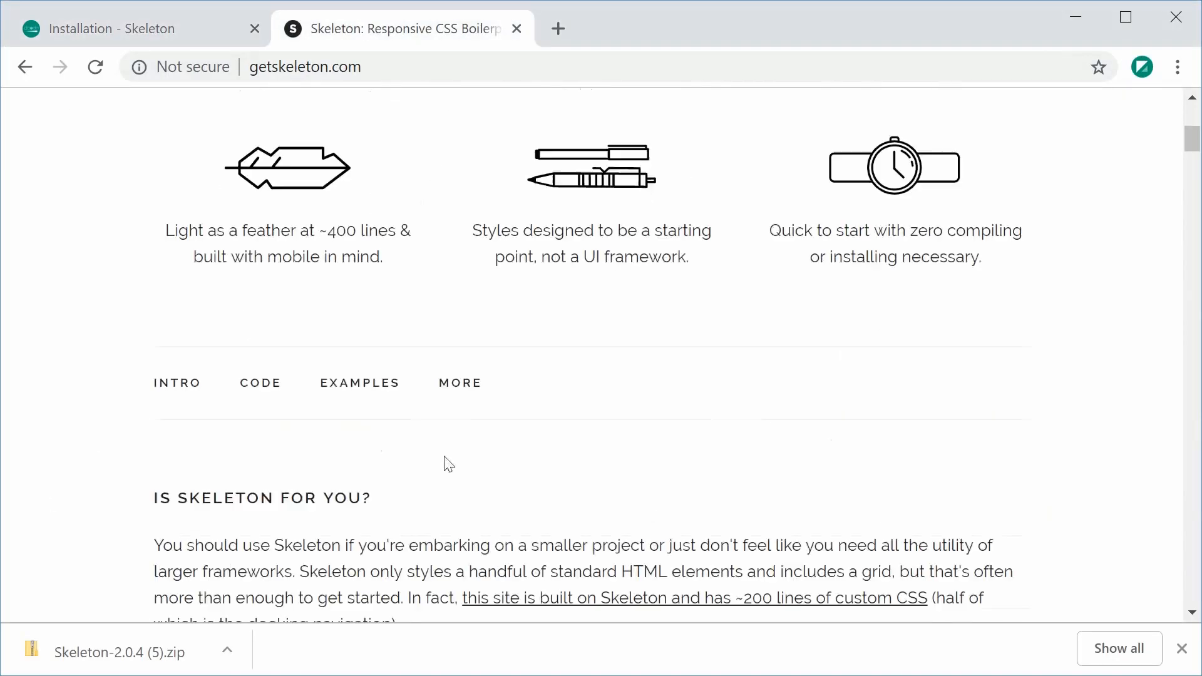
scroll("down", 3)
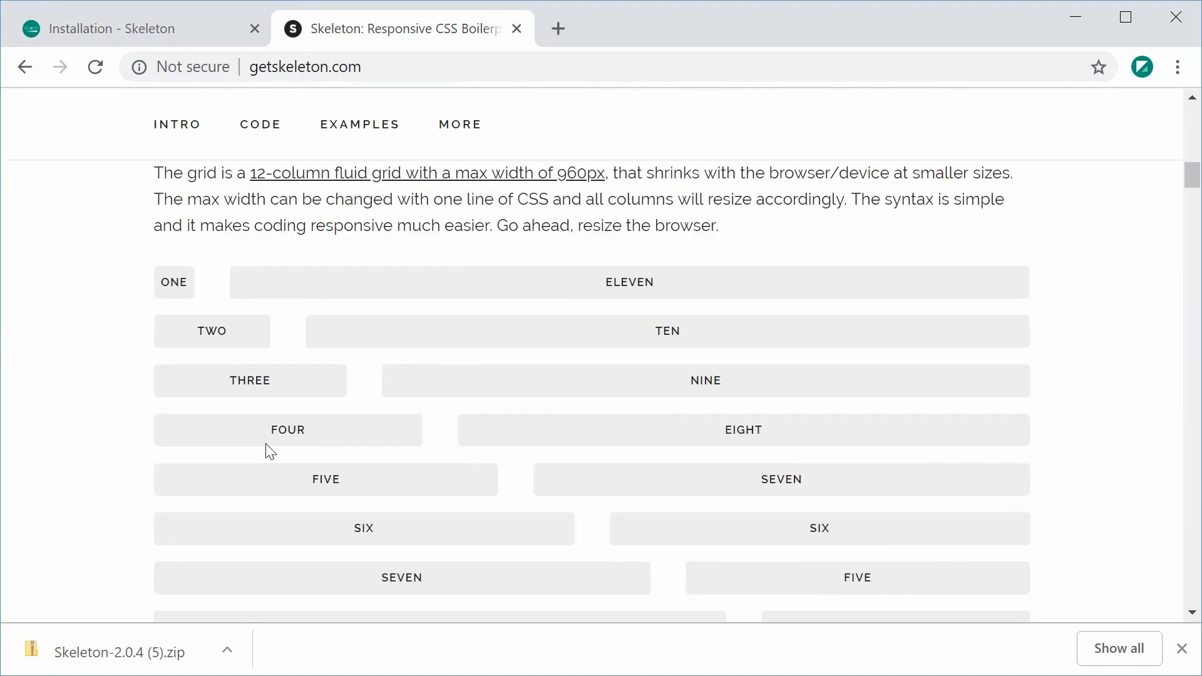